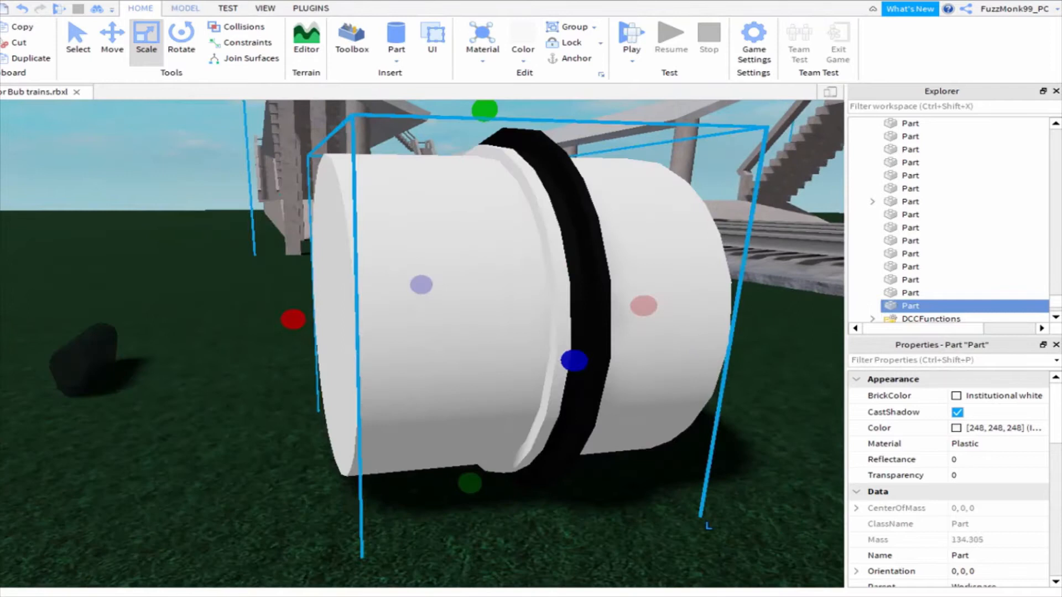
Negate the large cylinder and union it with the disc, leaving a thin white rim
left_click(184, 7)
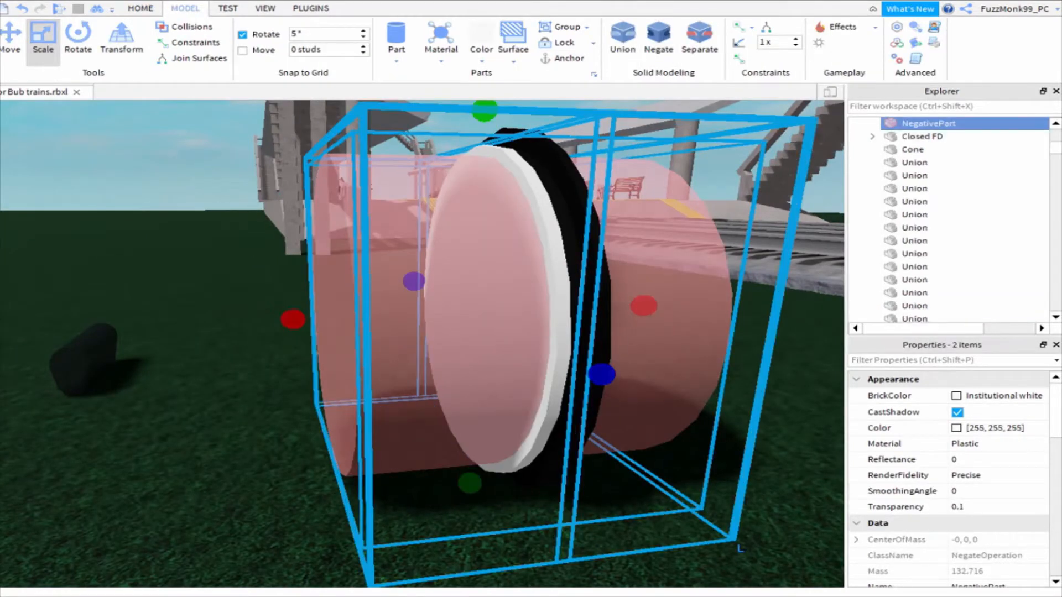
left_click(929, 136)
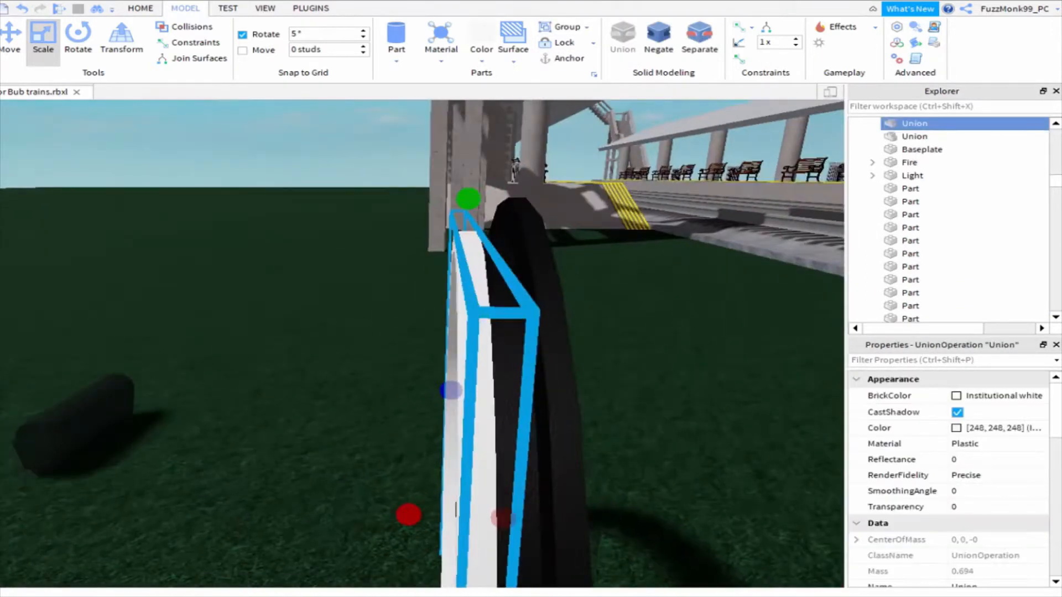
Recolor the small block beside the rim Black metallic to form the wheel face
left_click(914, 136)
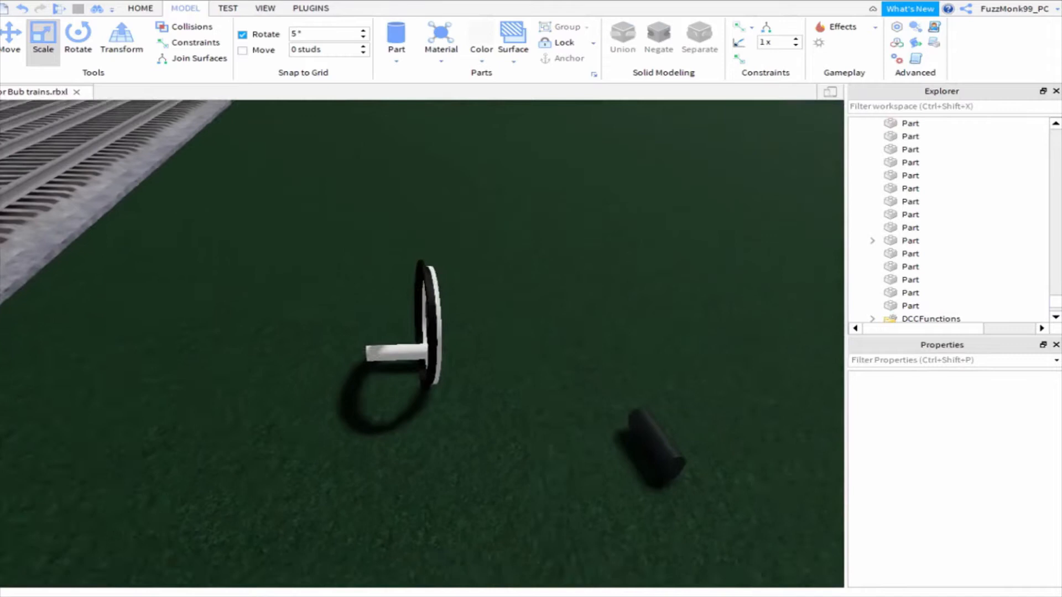
left_click(417, 311)
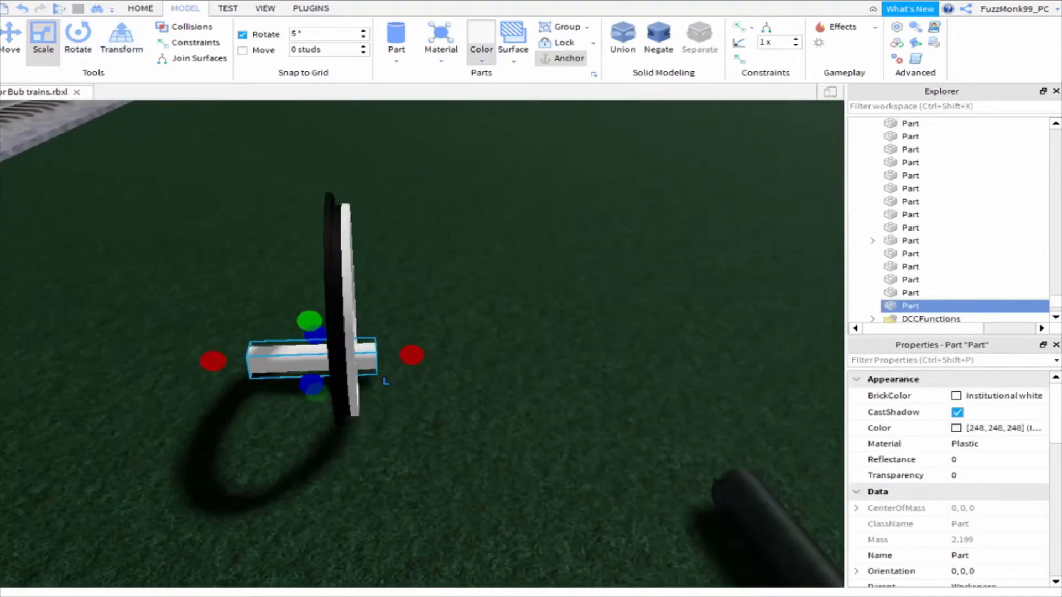
left_click(481, 35)
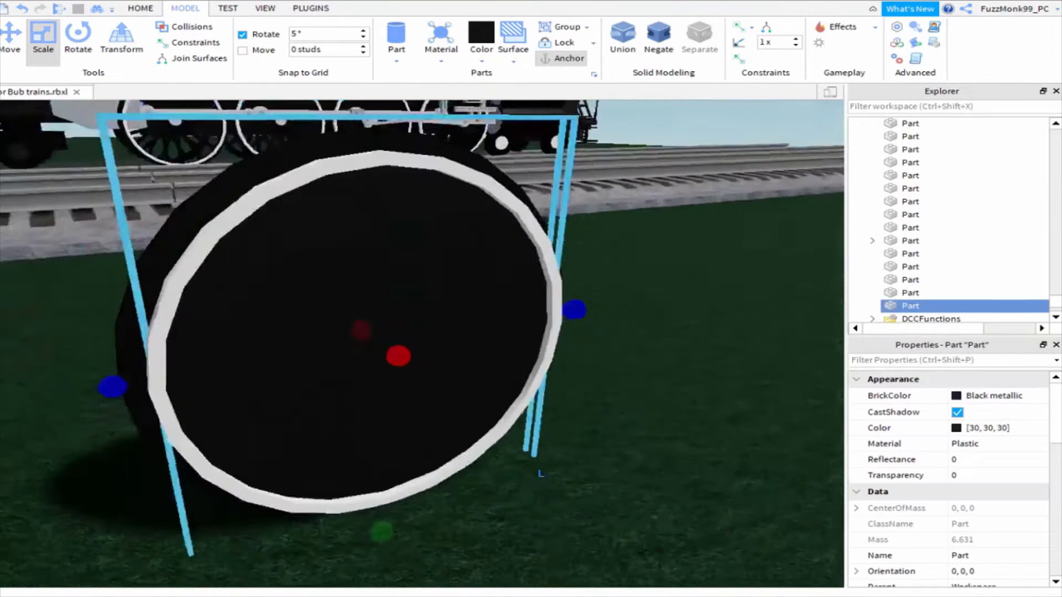
Negate the block, stand it upright, move it onto the wheel face and resize it
left_click(658, 39)
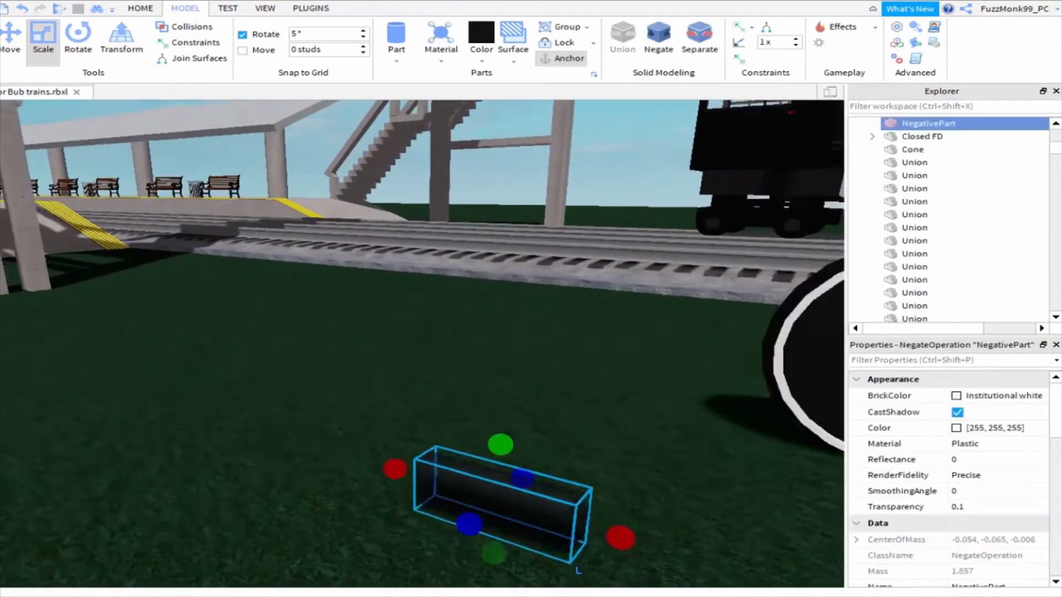
left_click(77, 38)
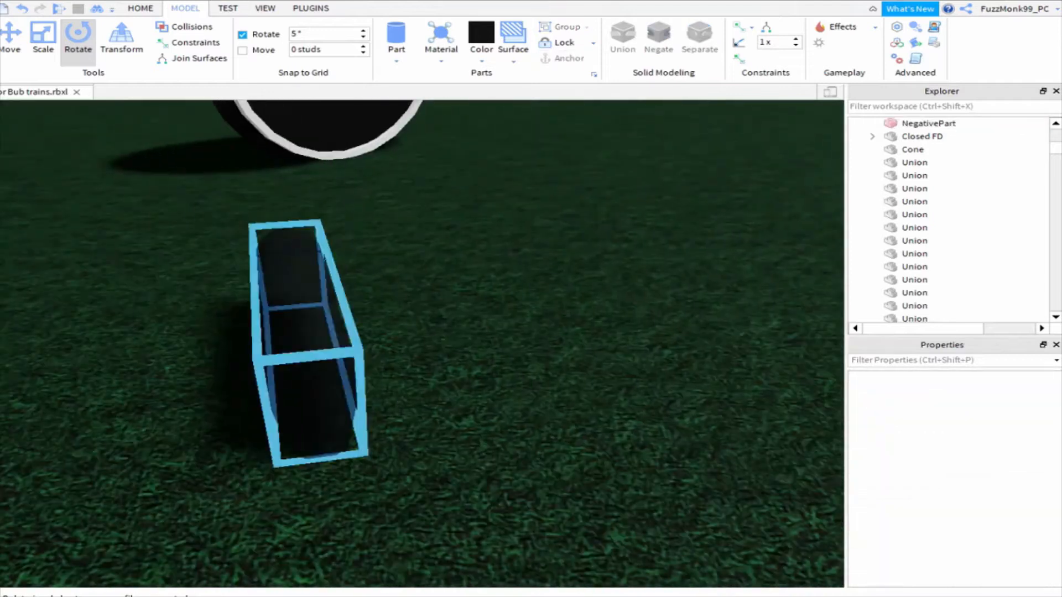
left_click(928, 124)
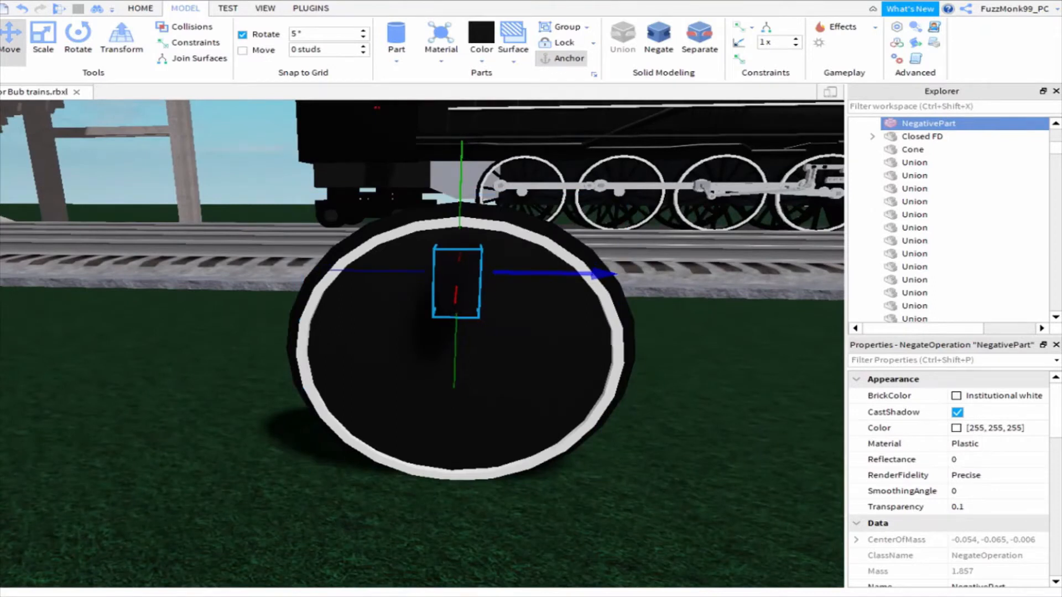
left_click(42, 37)
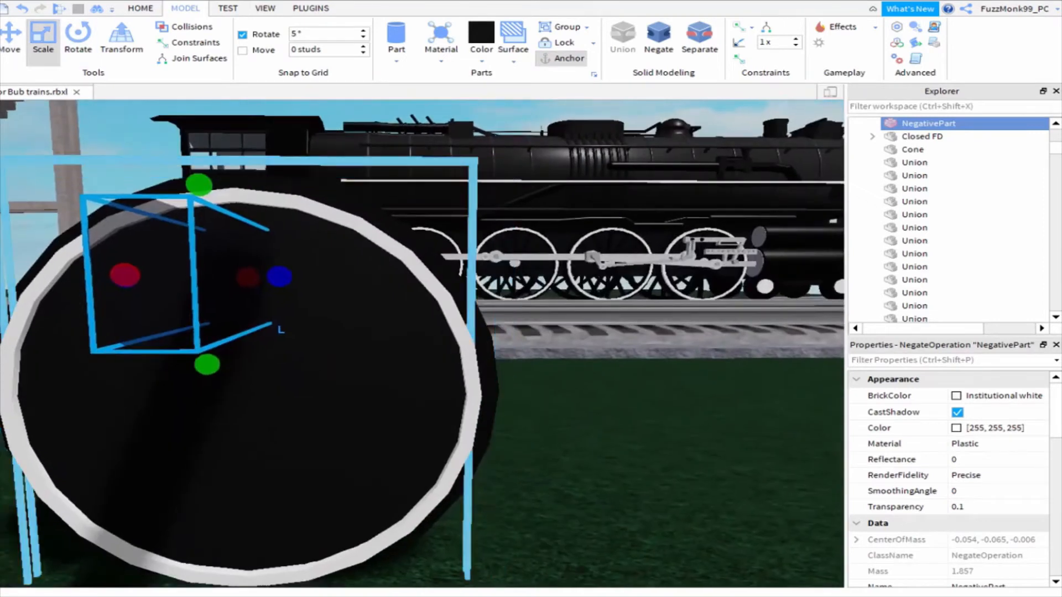
Duplicate the spoke-hole cutter and drag the dark cylinder piece away from the wheel
left_click(929, 136)
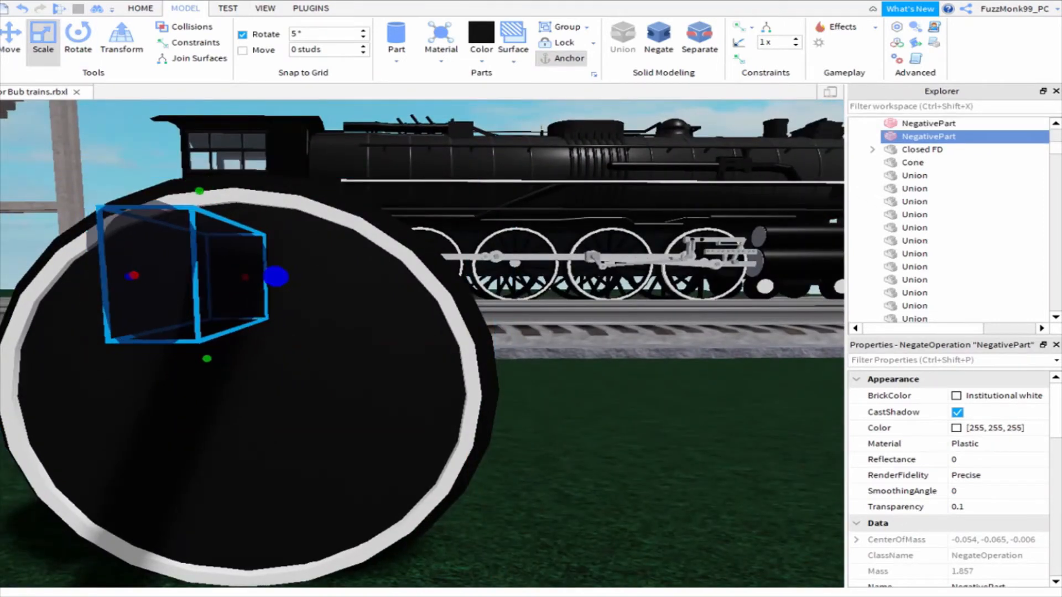
left_click(9, 38)
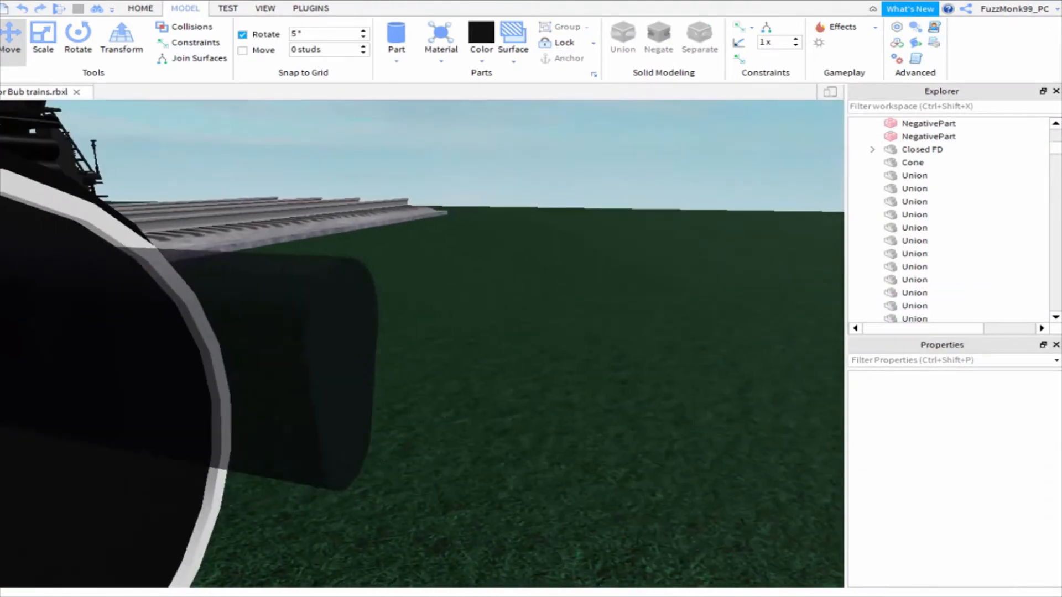
left_click(929, 136)
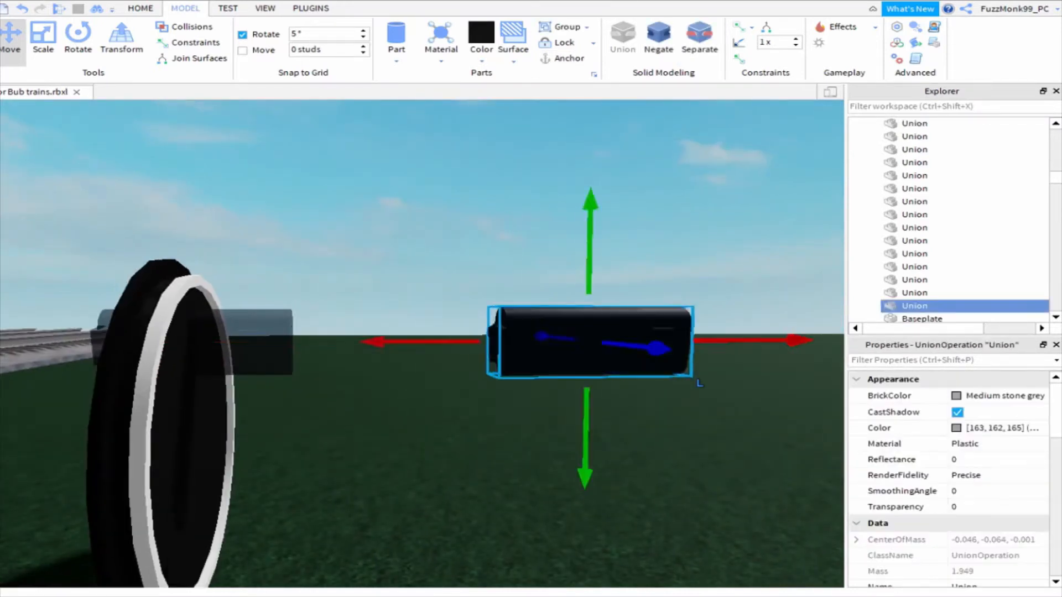
Duplicate the cutter into five spoke-hole copies clustered at the wheel centre
left_click(699, 40)
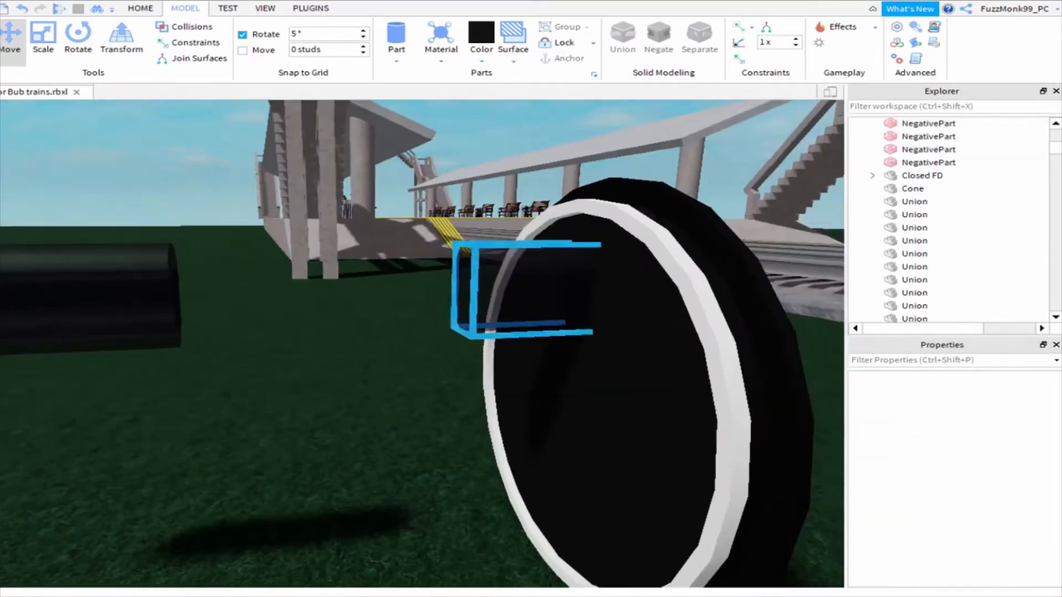
left_click(928, 123)
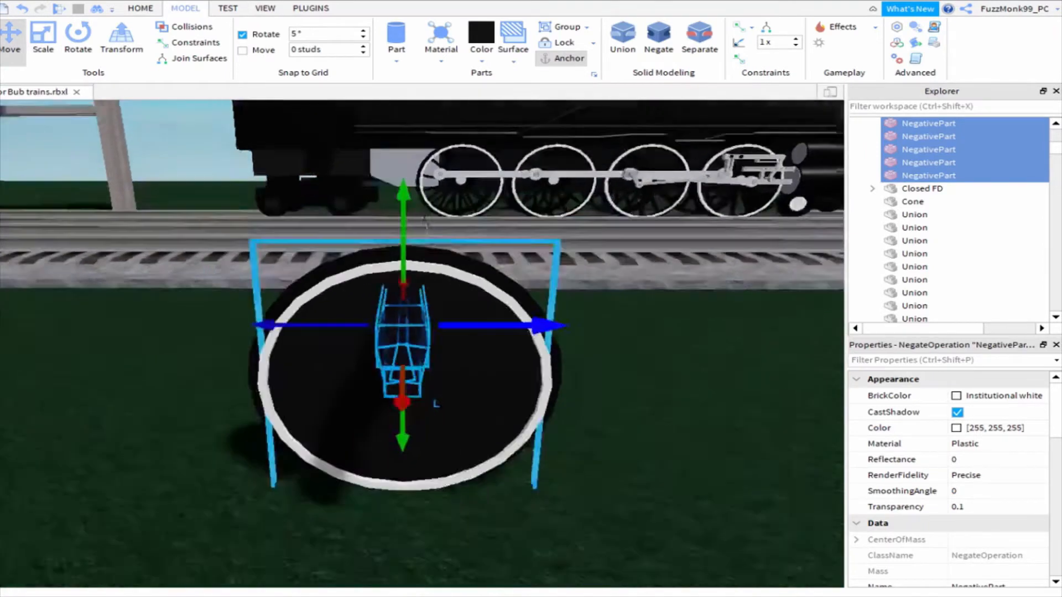
Duplicate the five cutters and rotate the copies to the opposite side of the wheel
left_click(77, 37)
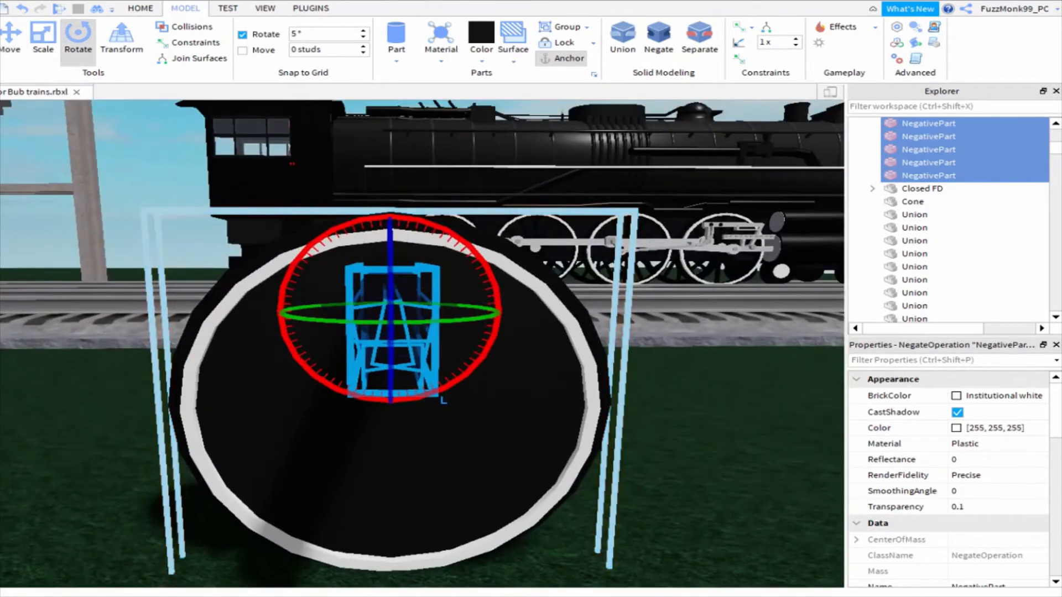
left_click(43, 39)
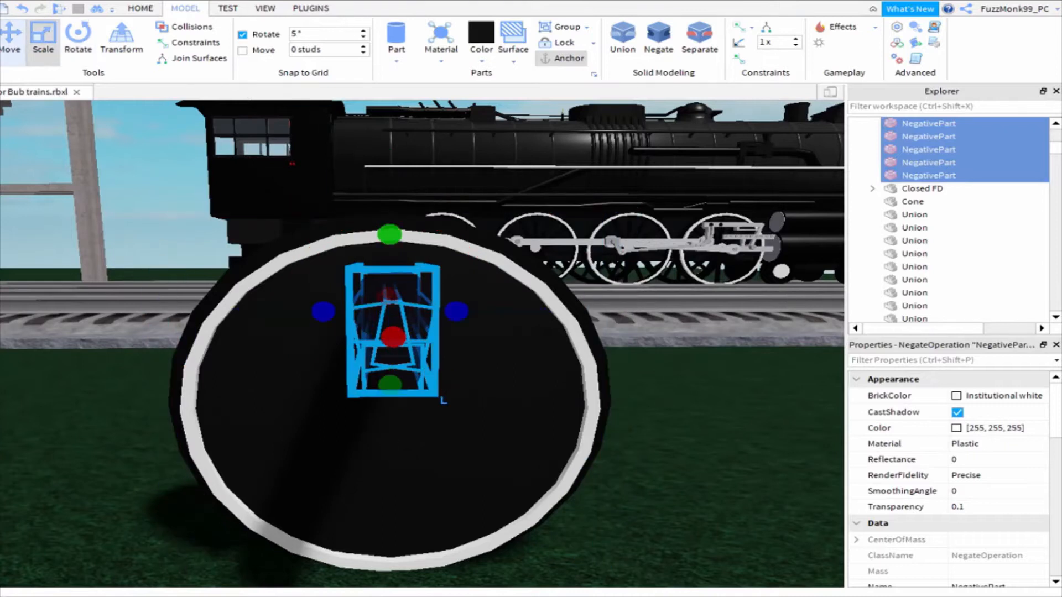
left_click(11, 39)
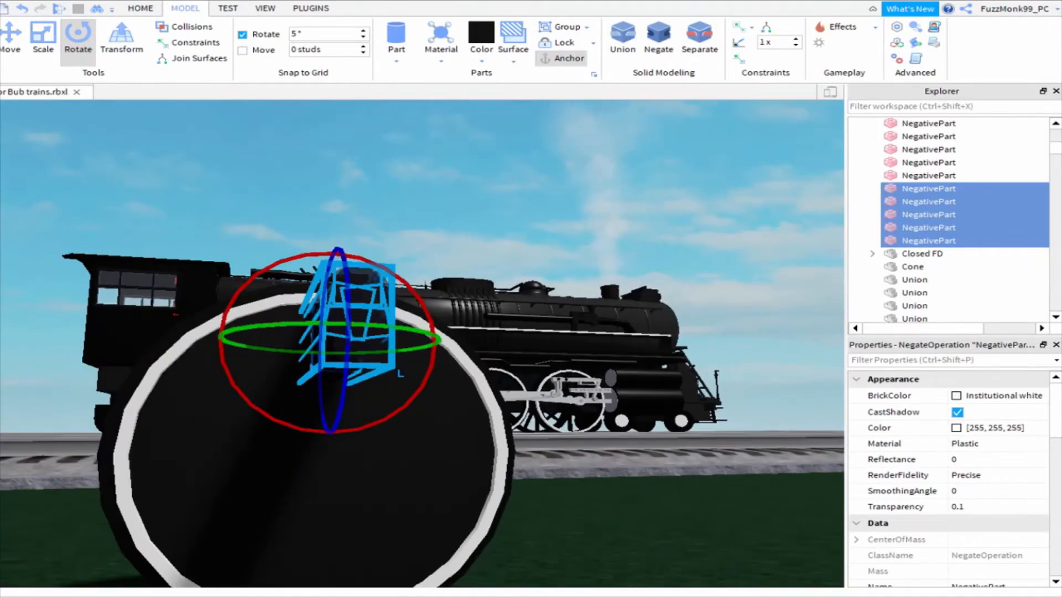
left_click(10, 37)
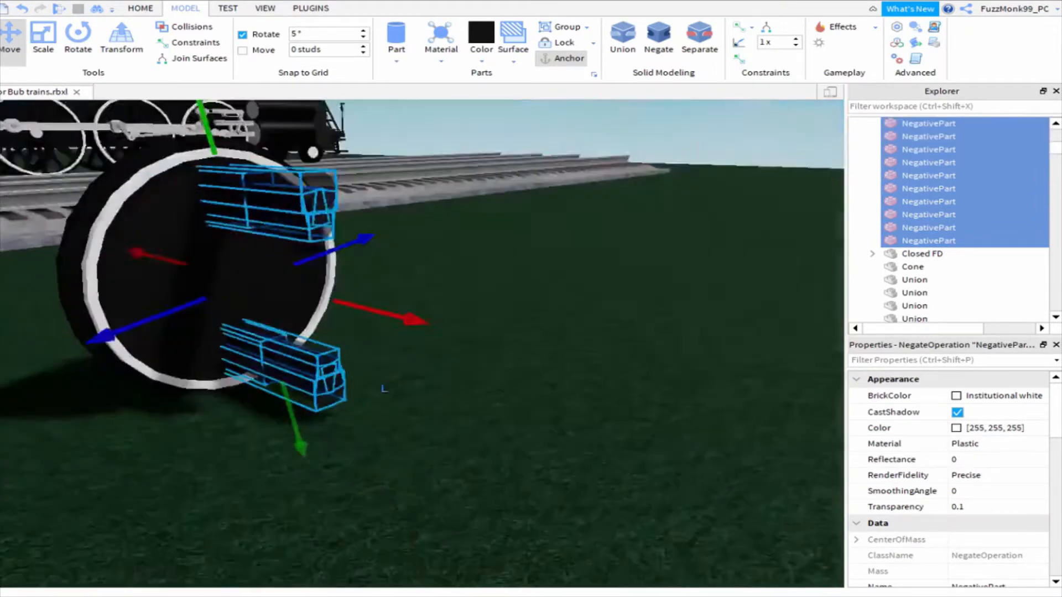
Rotate the remaining cutters around the wheel and union them with the black face
left_click(78, 39)
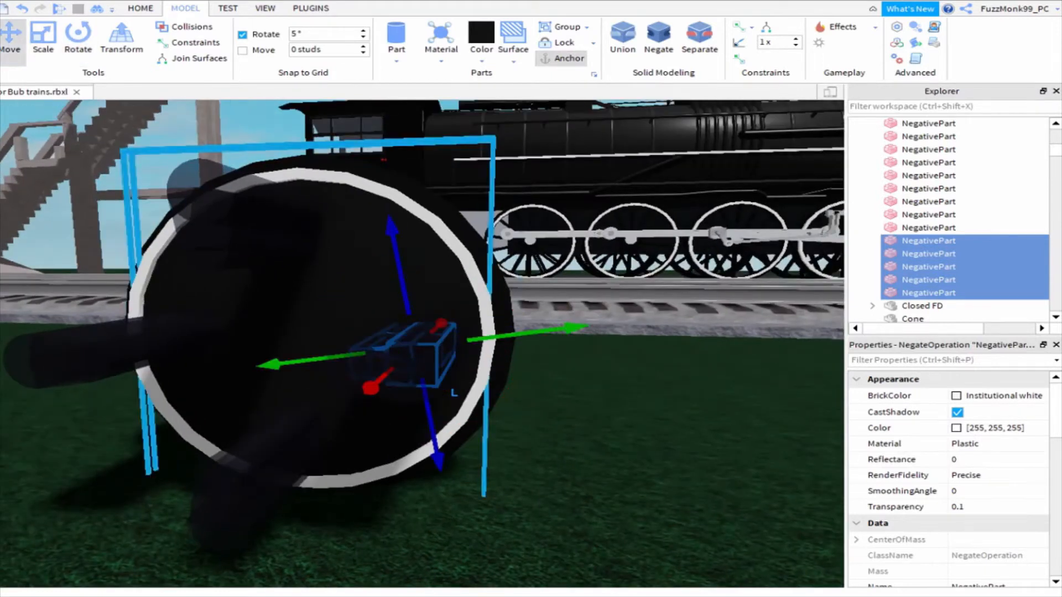
left_click(77, 37)
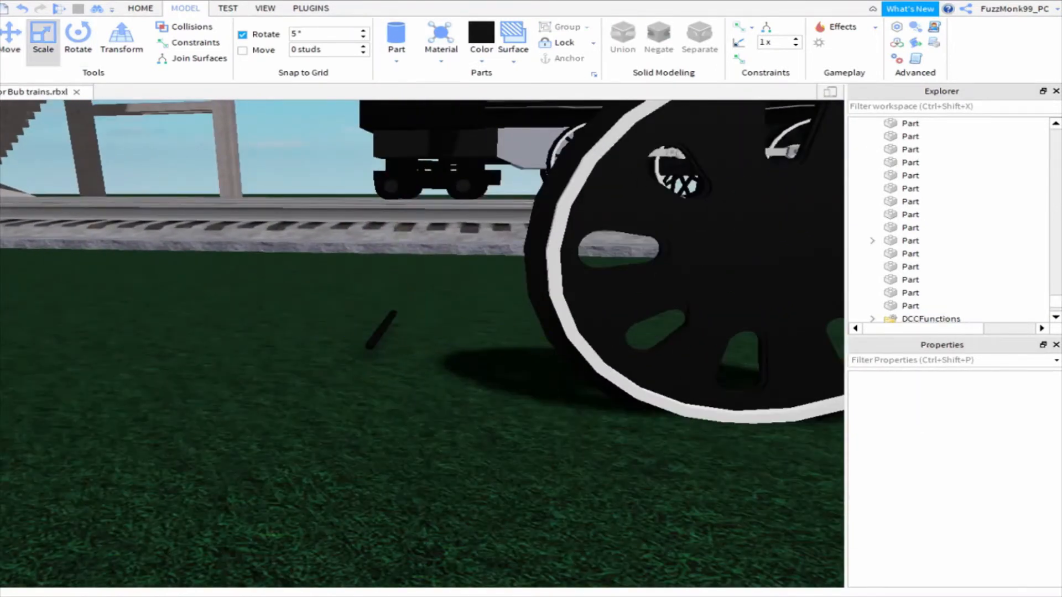
Move the small black block to the wheel centre, tilted 45 degrees and enlarged
left_click(433, 278)
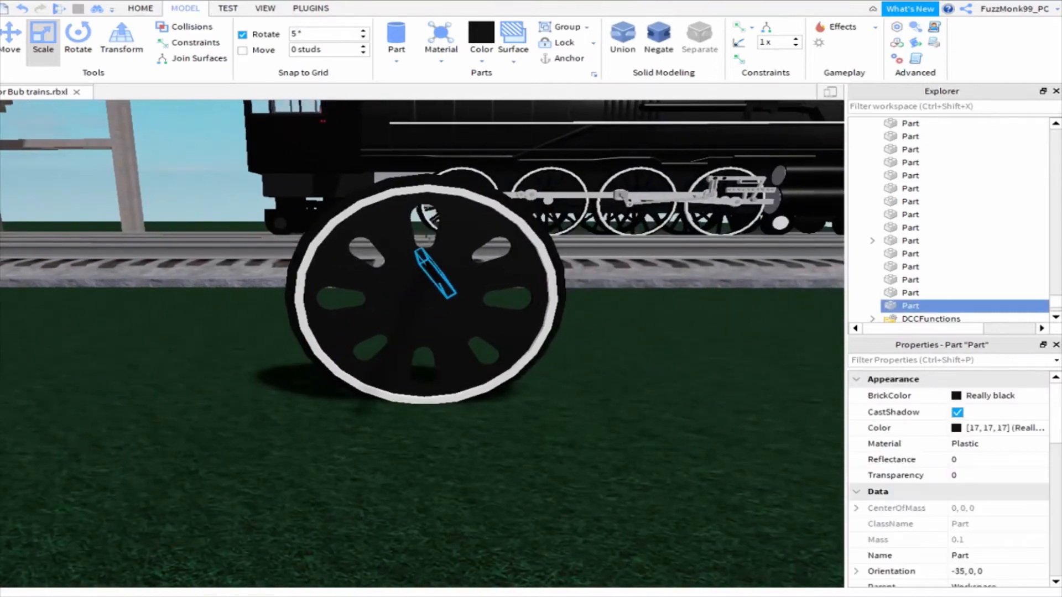
left_click(78, 38)
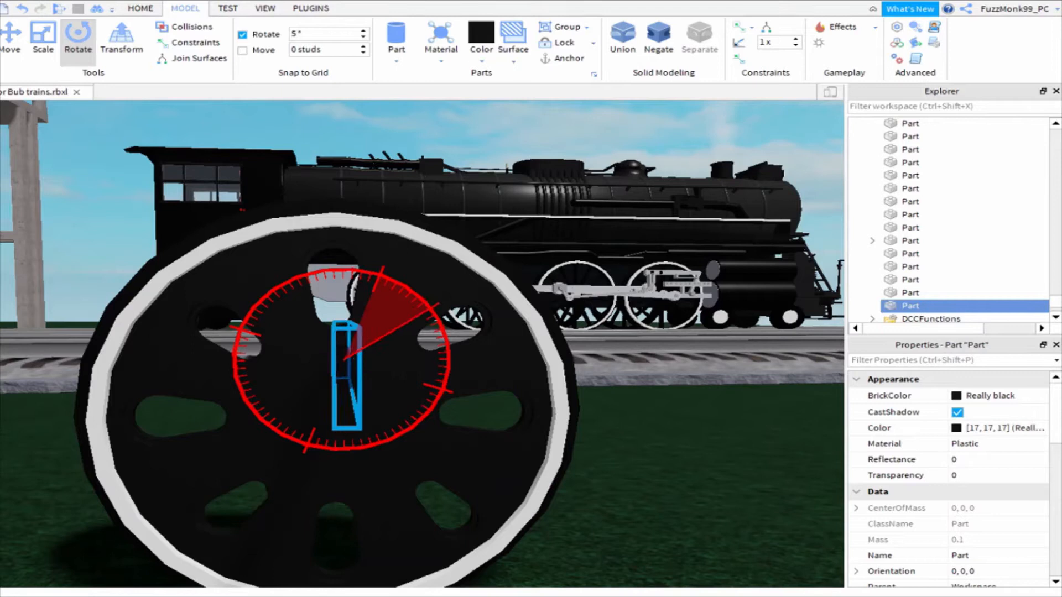
left_click(11, 39)
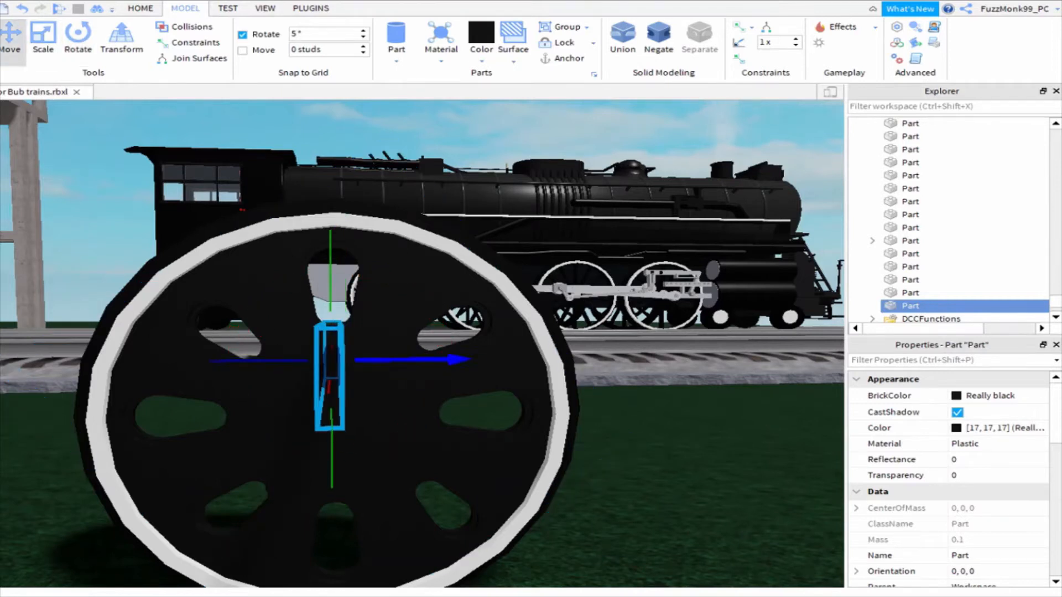
left_click(42, 39)
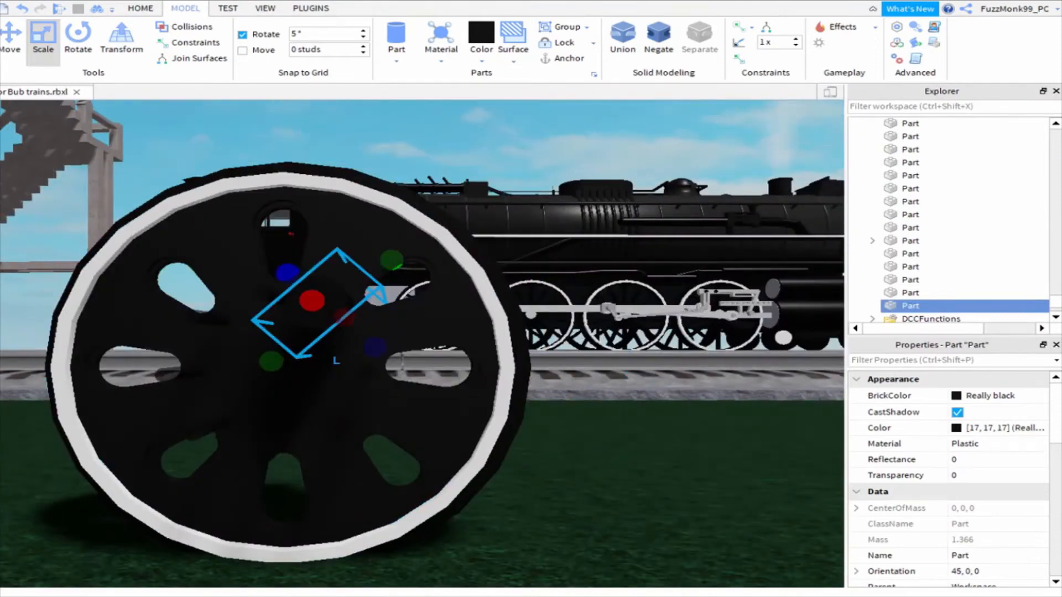
Position round negative cylinder cutters on the wheel face as bolt holes
left_click(11, 40)
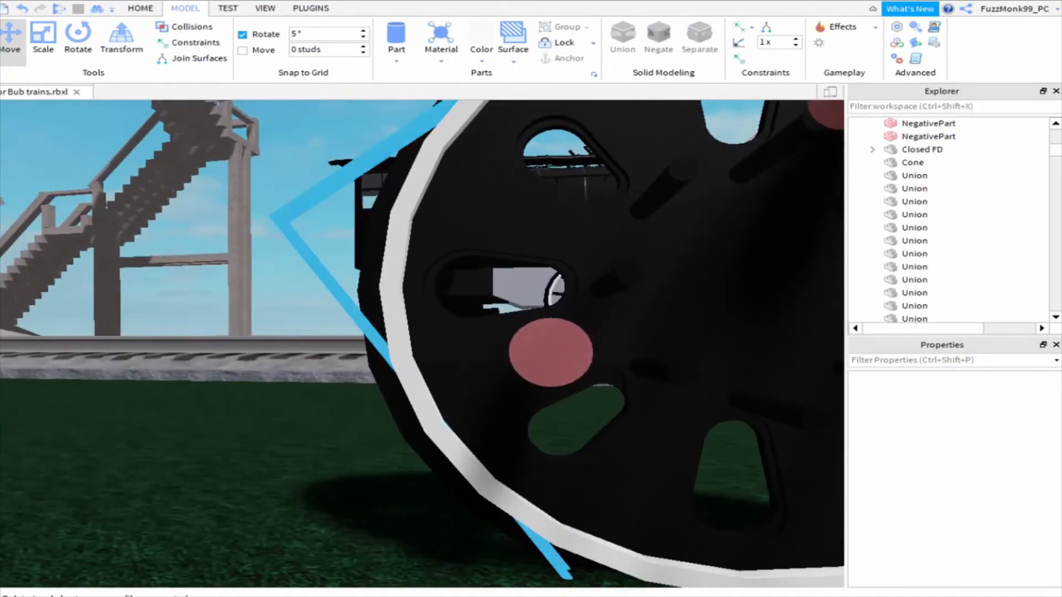
Select the bolt-hole cutters and rotate copies into a ring around the hub
left_click(928, 124)
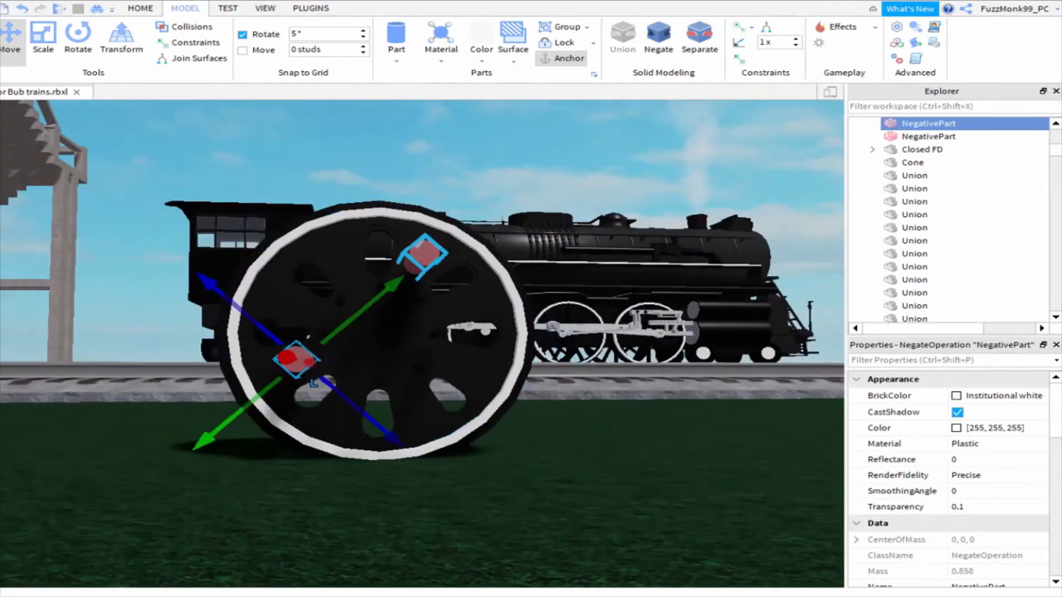
left_click(77, 39)
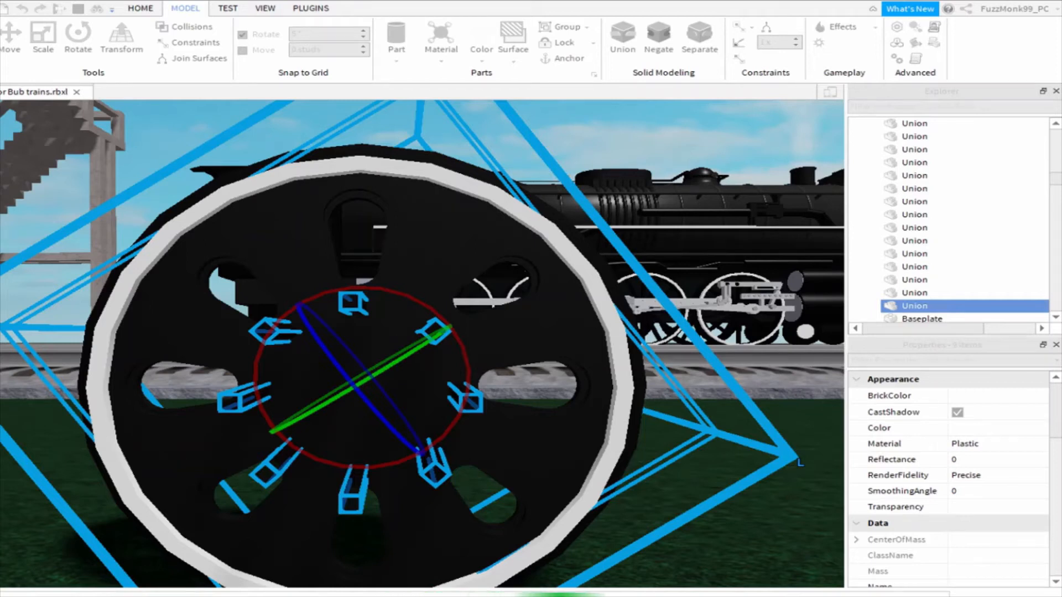
Union the wheel with the bolt cutters to cut the small bolt holes
left_click(77, 40)
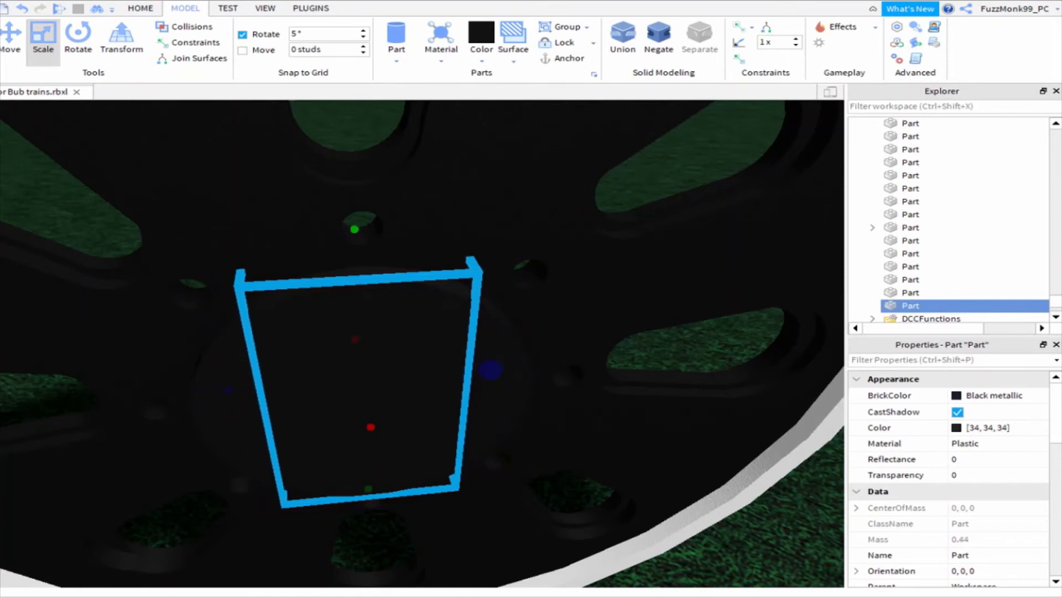
Set the hub part's Color property to 22, 22, 22
left_click_drag(407, 338, 271, 406)
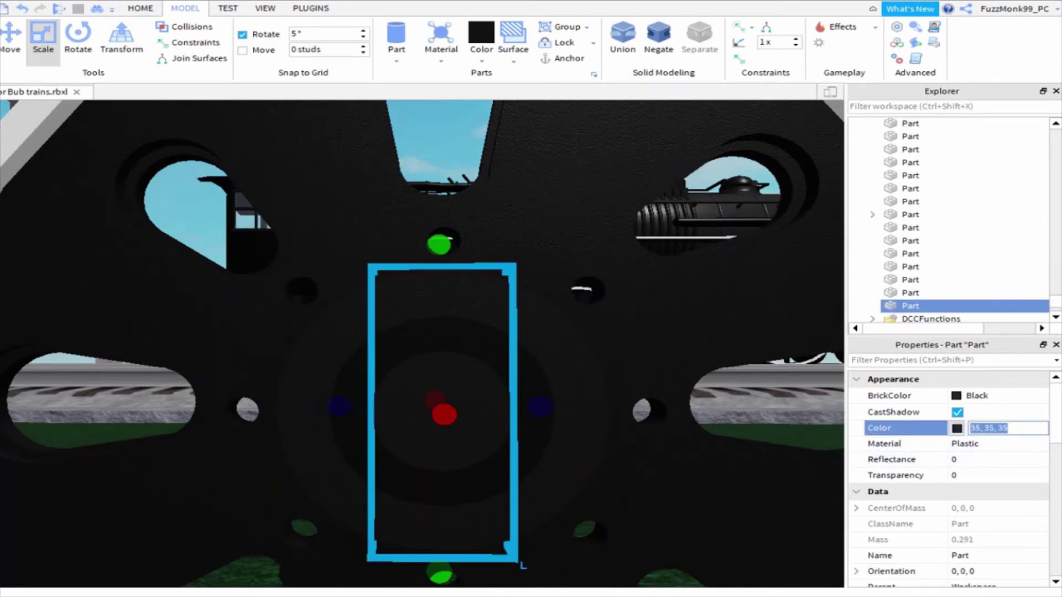
type("22, 22, 22")
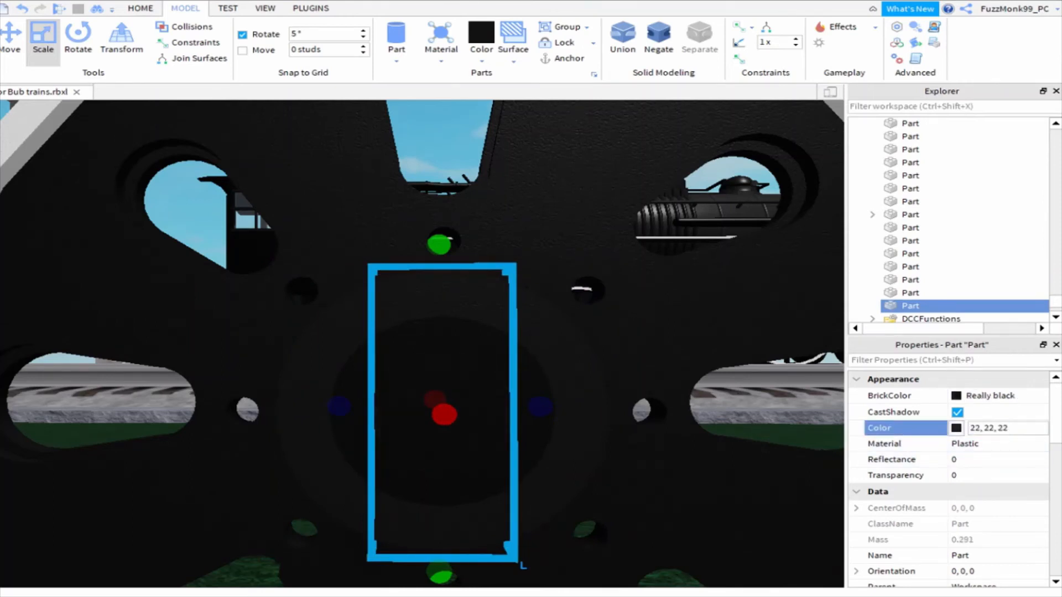